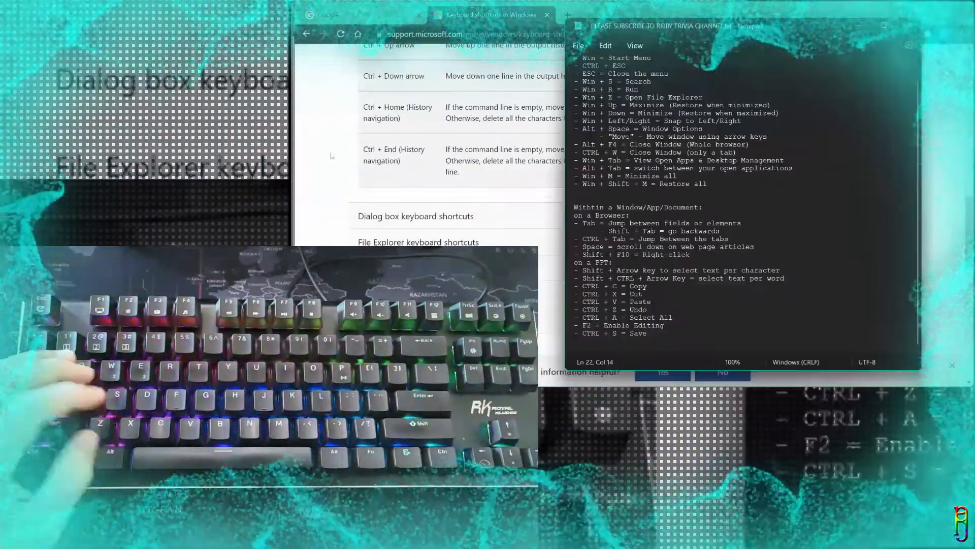
Step: Bring the Windows keyboard shortcuts article forward and scroll through its shortcut lists
click(491, 14)
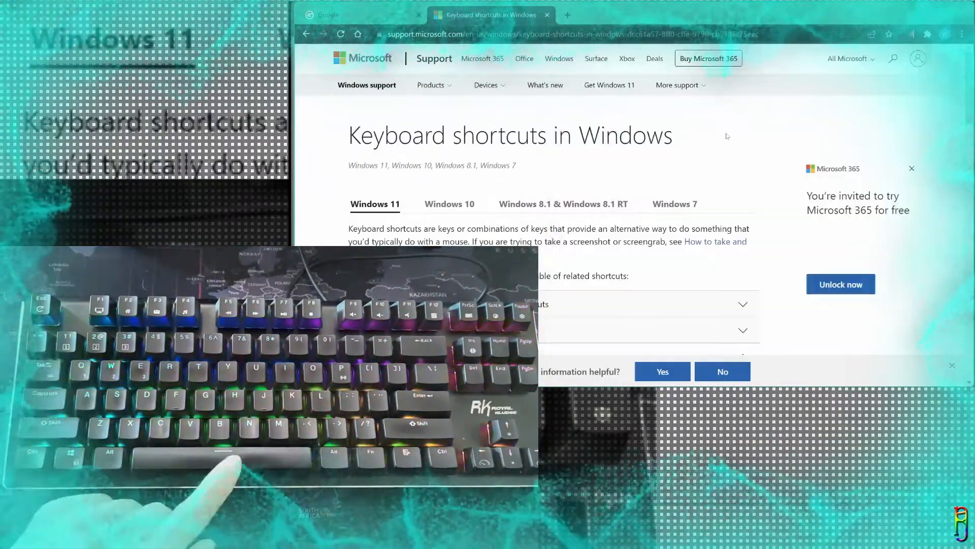
scroll(down, 3)
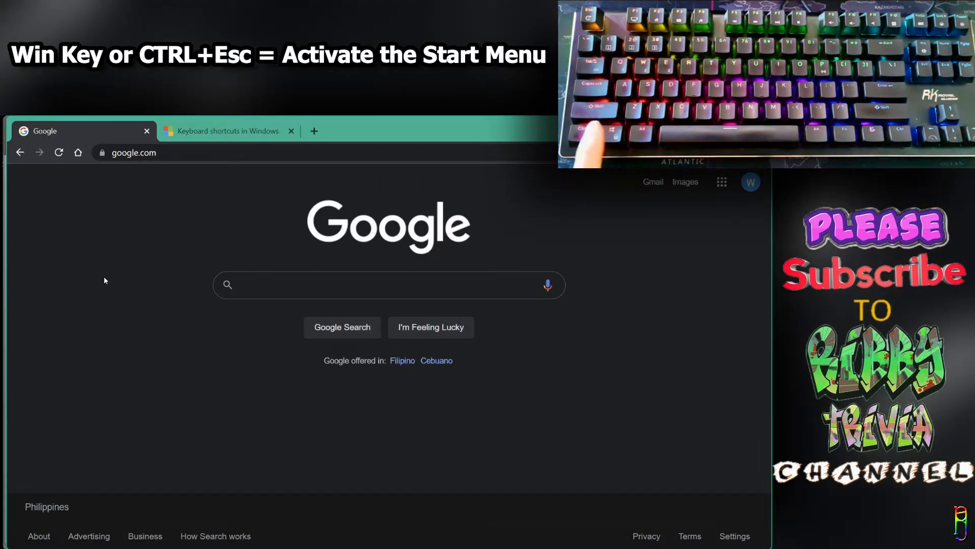
key(Win)
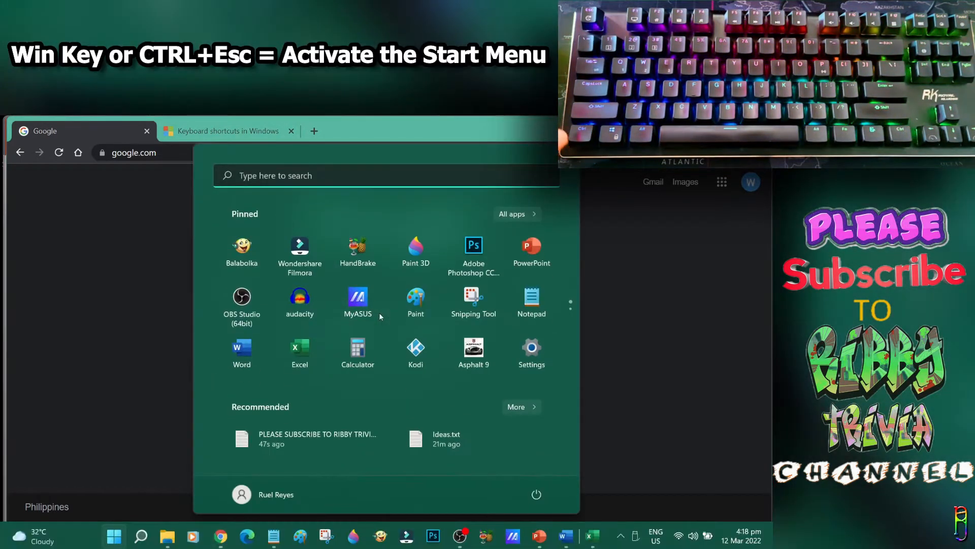
key(tab)
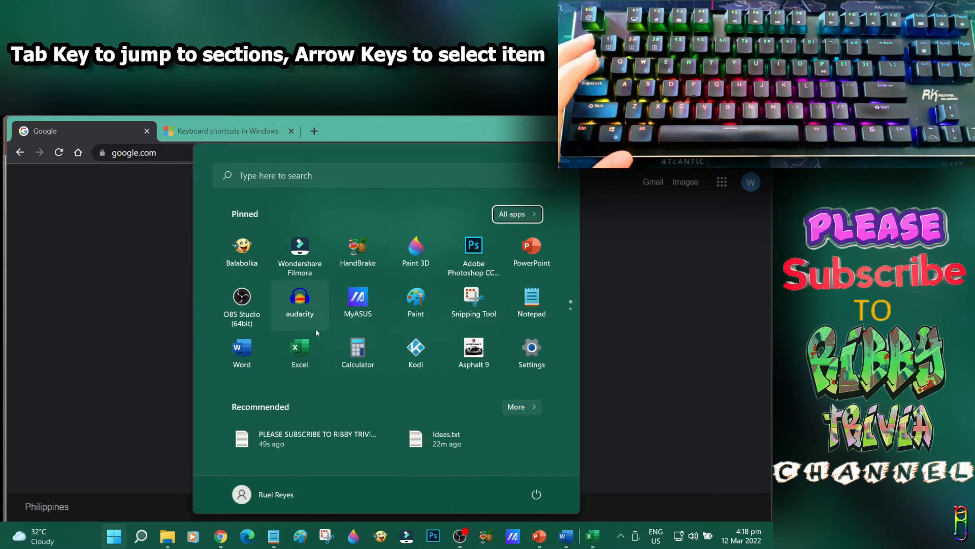
key(Tab)
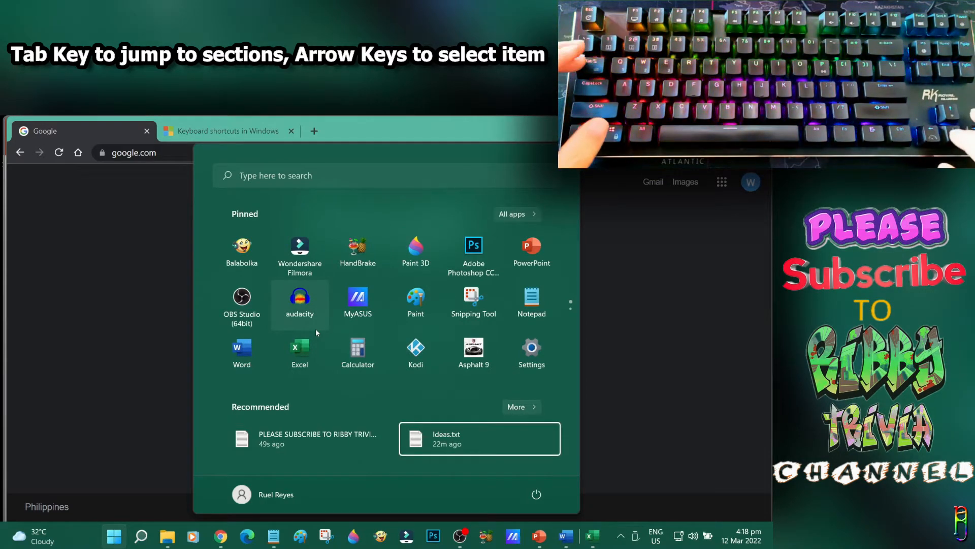
key(Tab)
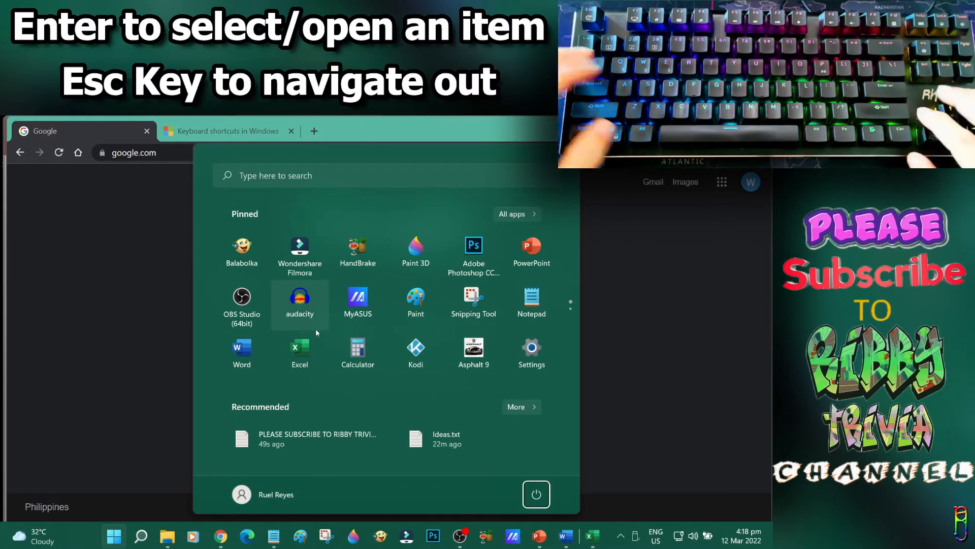
mouse_move(535, 494)
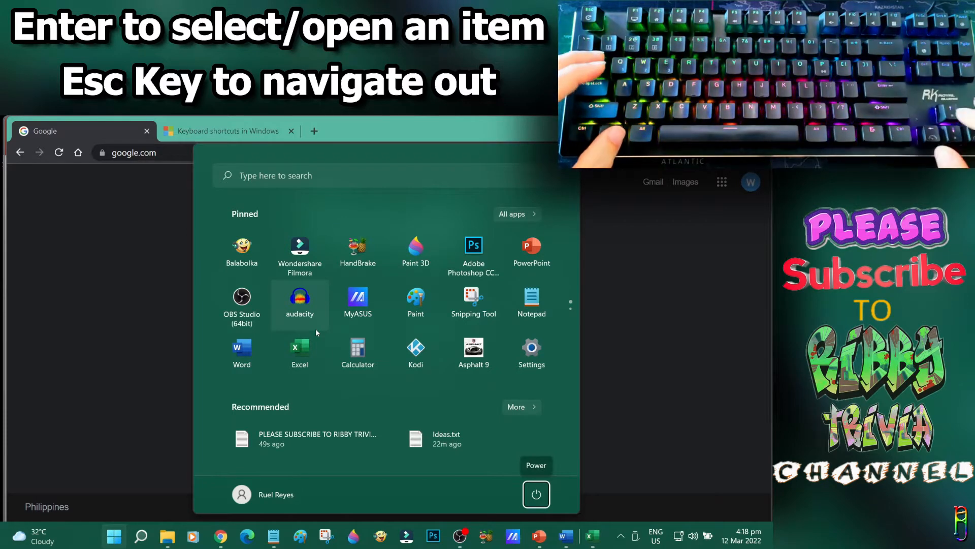
click(535, 494)
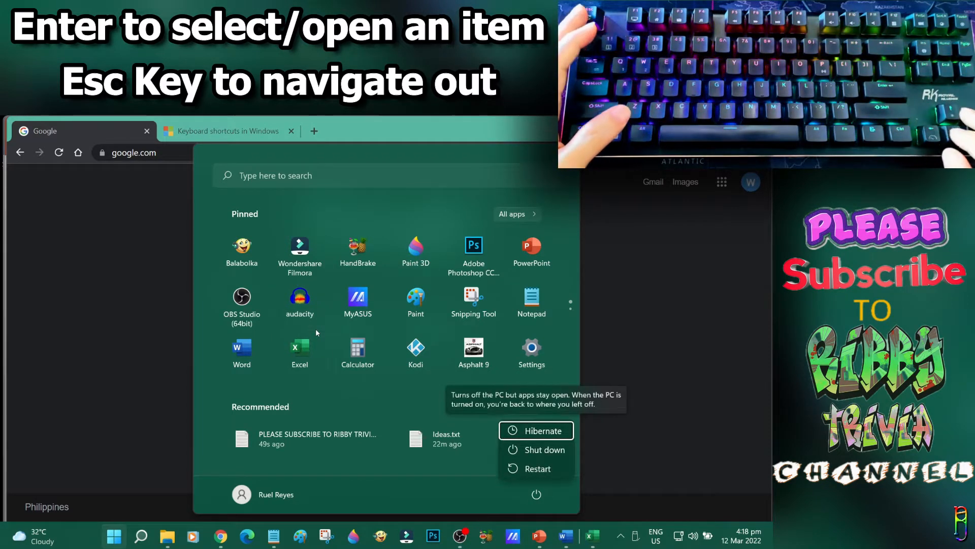
key(Escape)
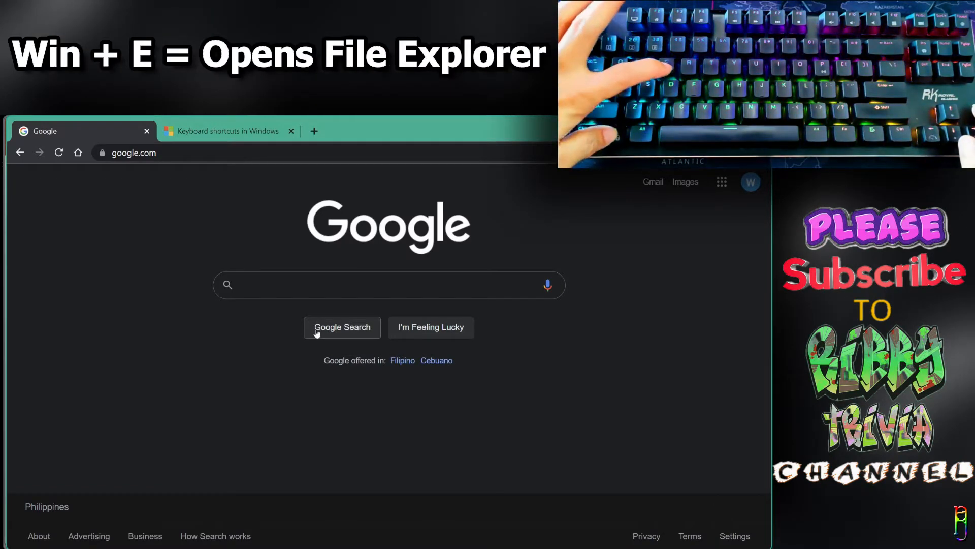
key(Win+e)
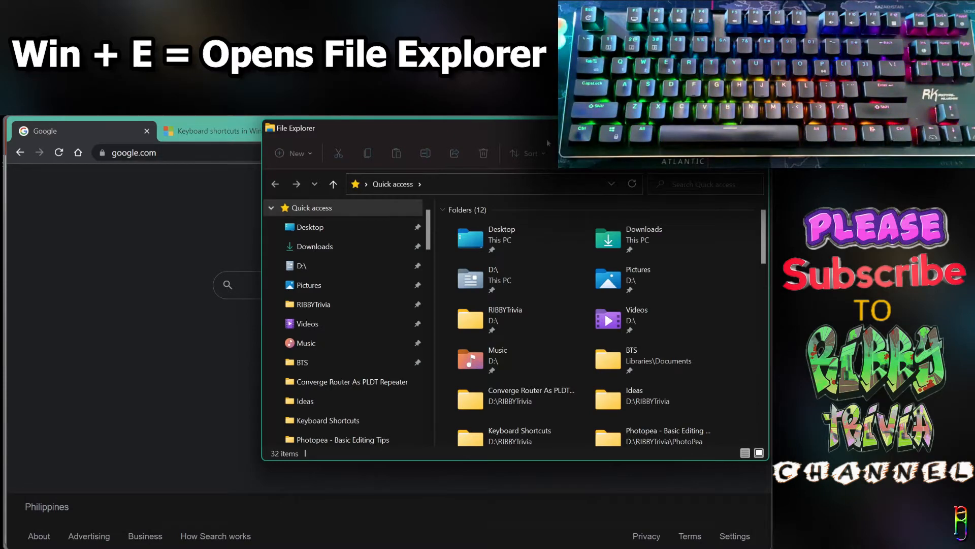
key(Win+r)
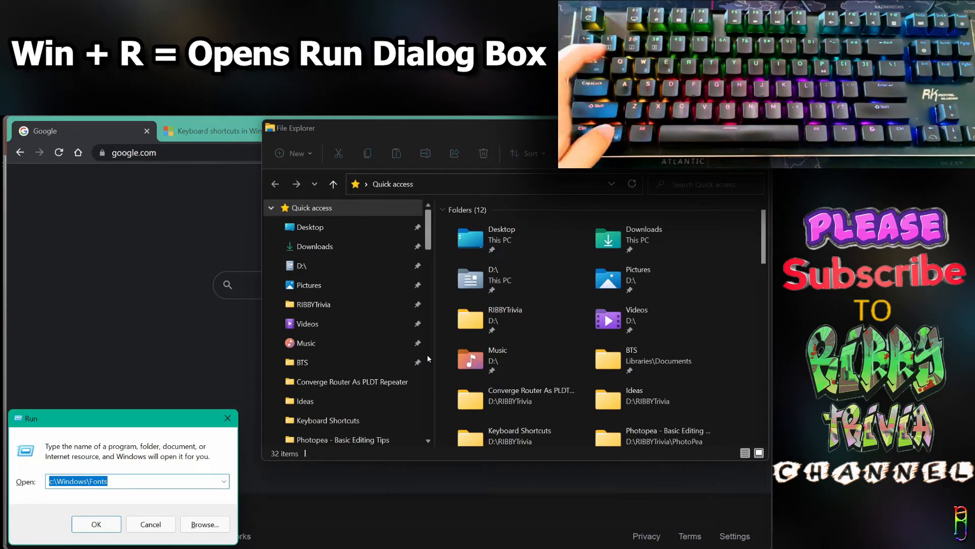
key(win+s)
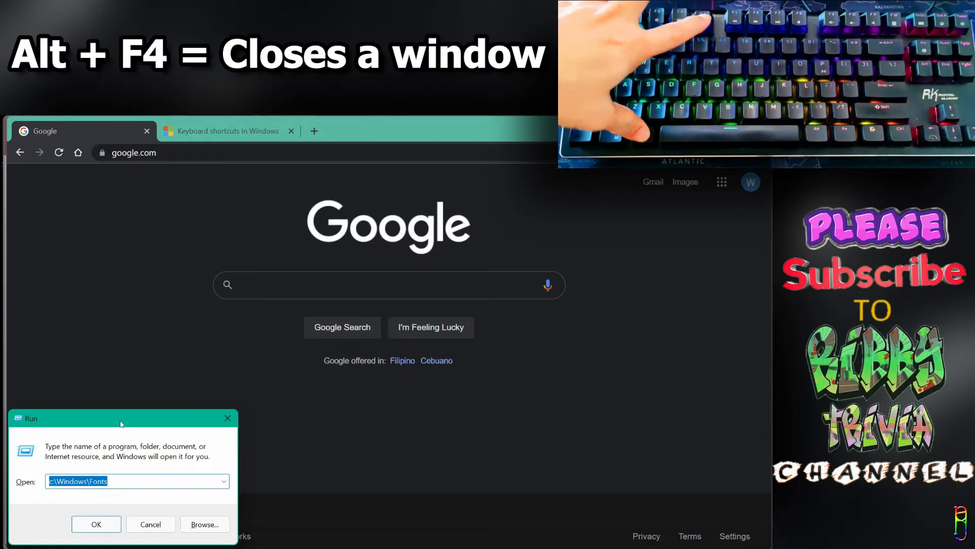
key(Alt+Tab)
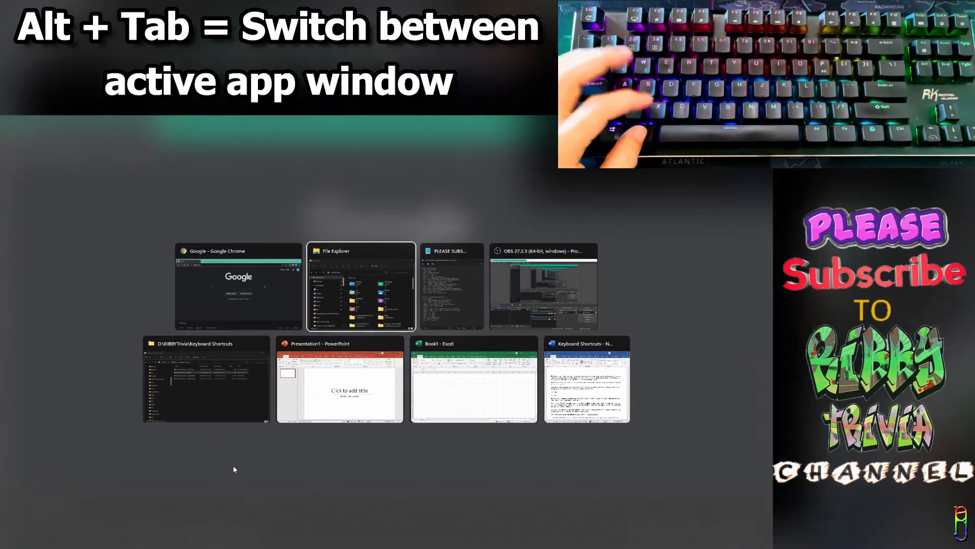
key(Alt+Tab)
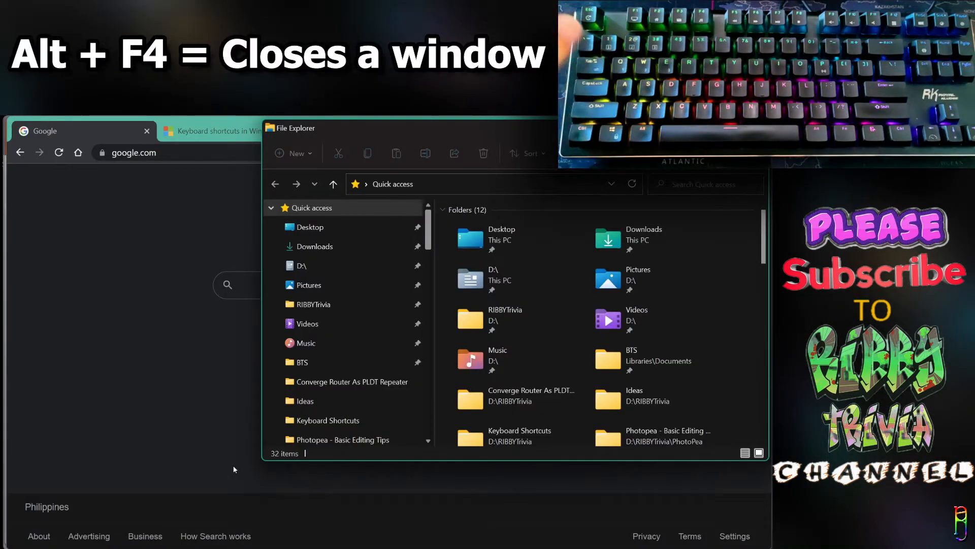
key(Alt+F4)
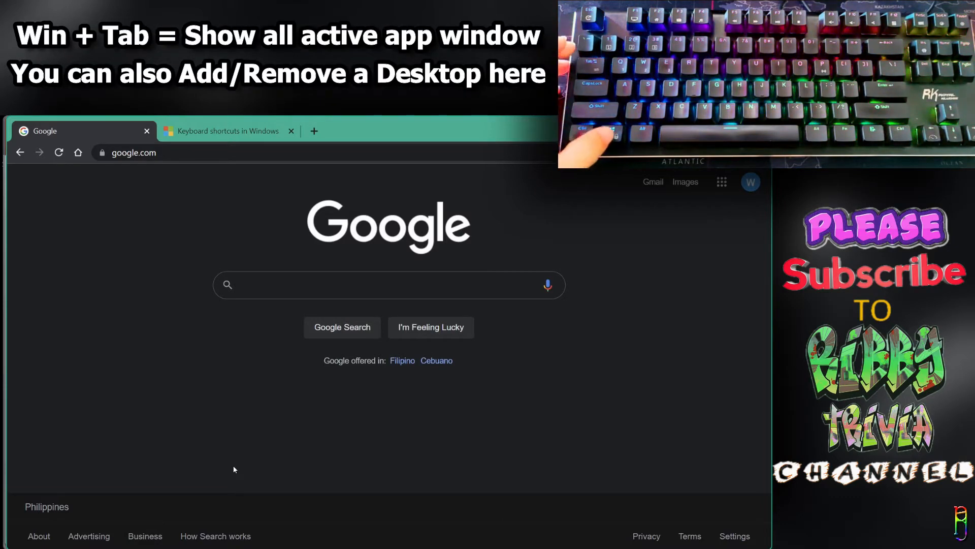
Step: Show Task View, add a second virtual desktop, then remove it to return to Desktop 1
key(Win+Tab)
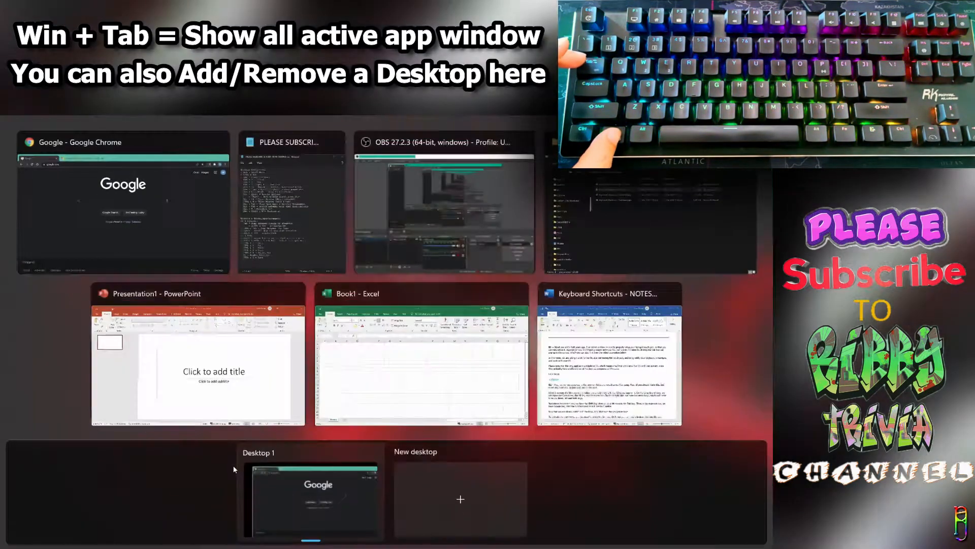
mouse_move(609, 293)
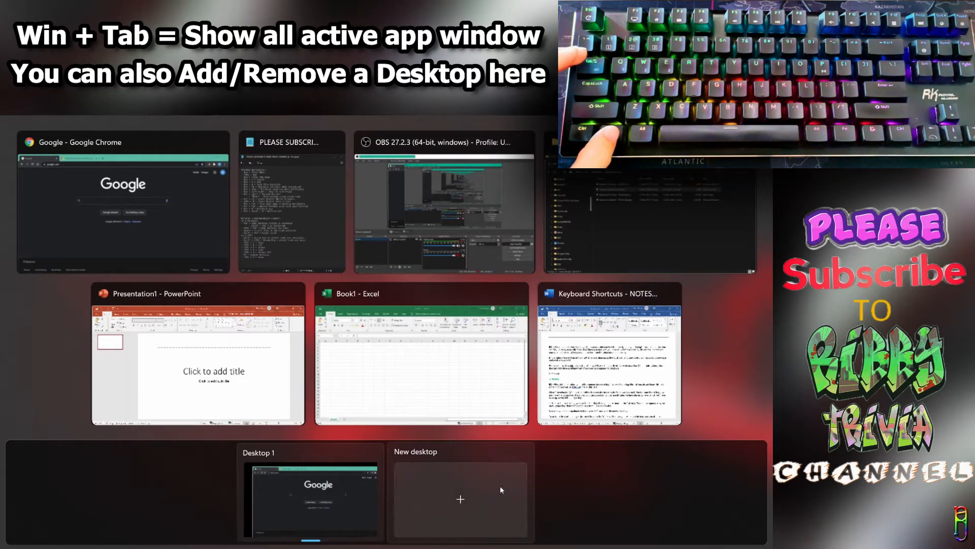
click(459, 499)
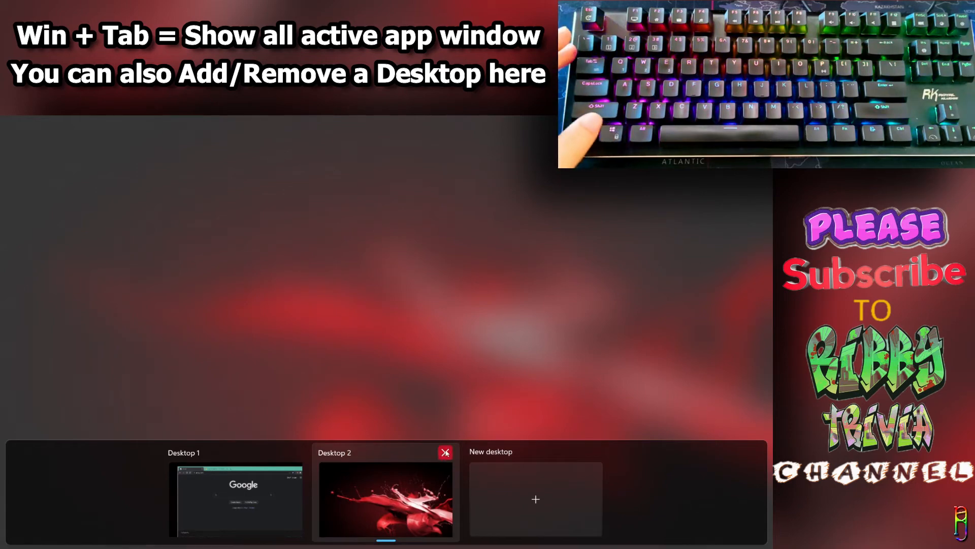
click(444, 452)
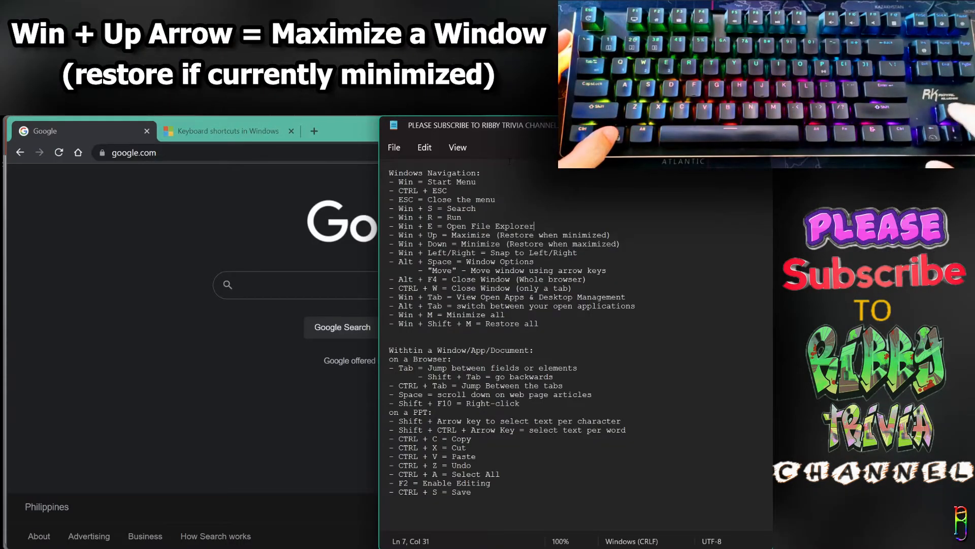
Step: Maximize Notepad, then move it left through the Alt+Space window menu
key(Win+Up)
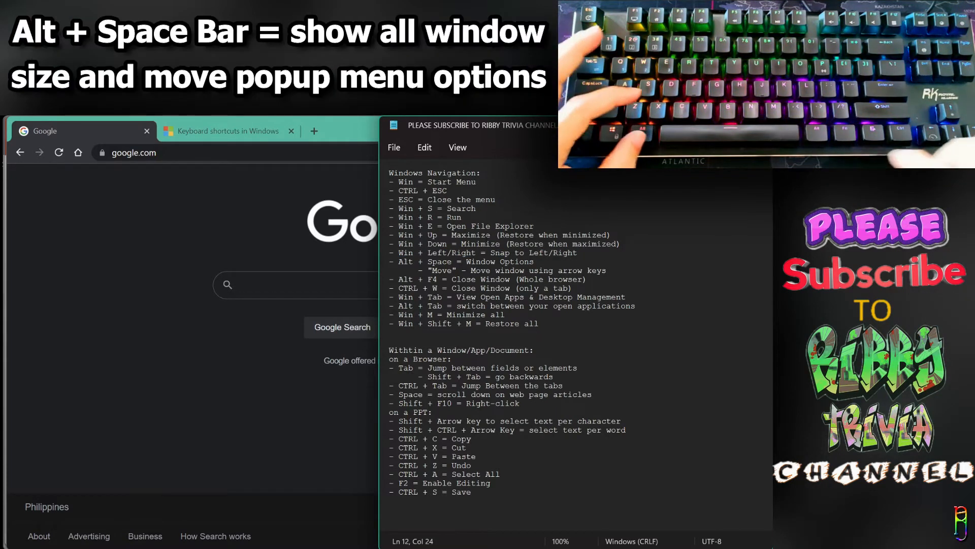
key(Alt+Space)
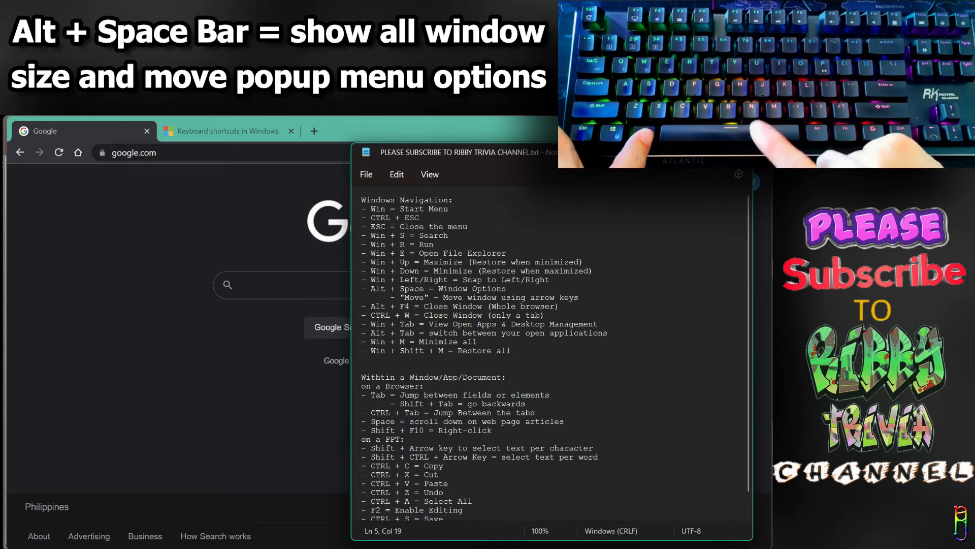
key(Alt+space)
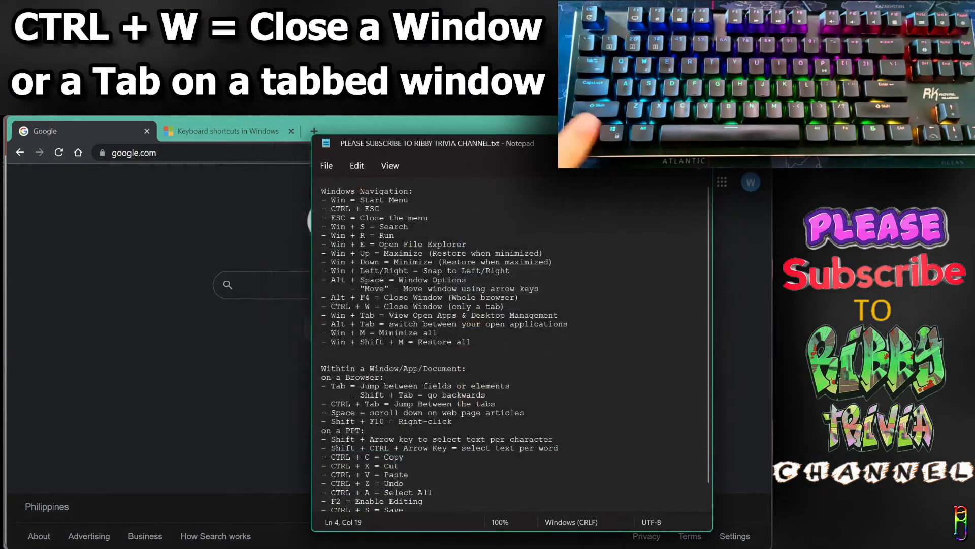
Step: Close Chrome's Google tab with Ctrl+W, leaving the shortcuts article
key(ctrl+w)
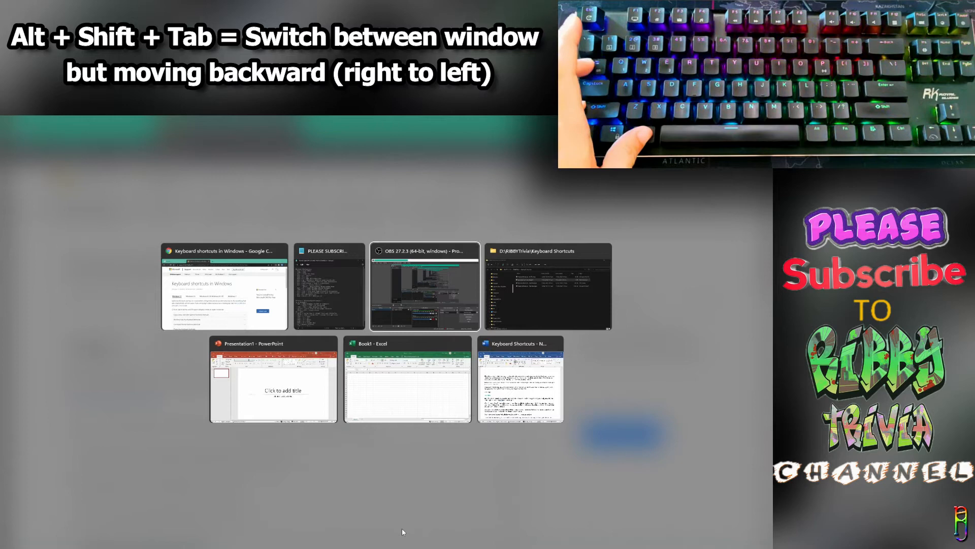
Step: Step backward through the window switcher with Alt+Shift+Tab to reach Notepad
key(Alt+Shift+Tab)
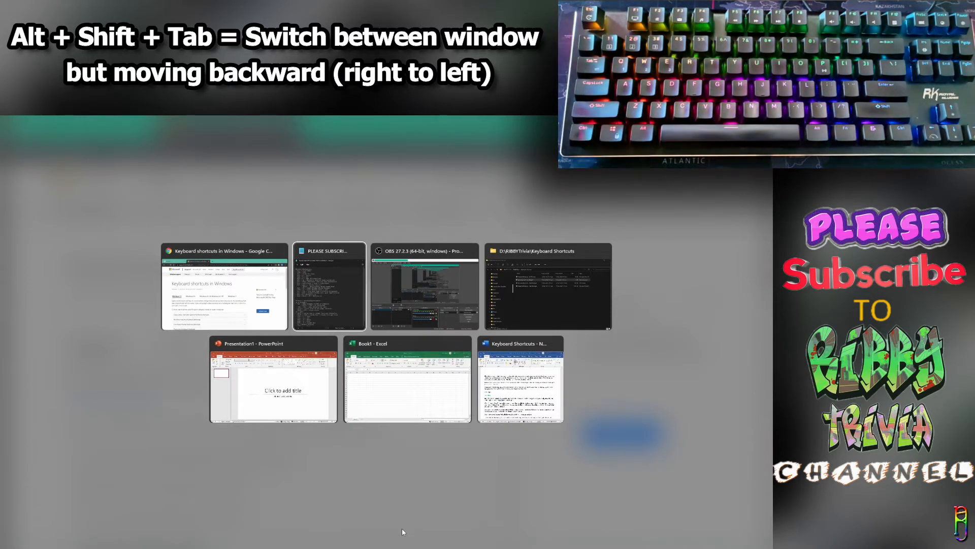
key(alt+shift+tab)
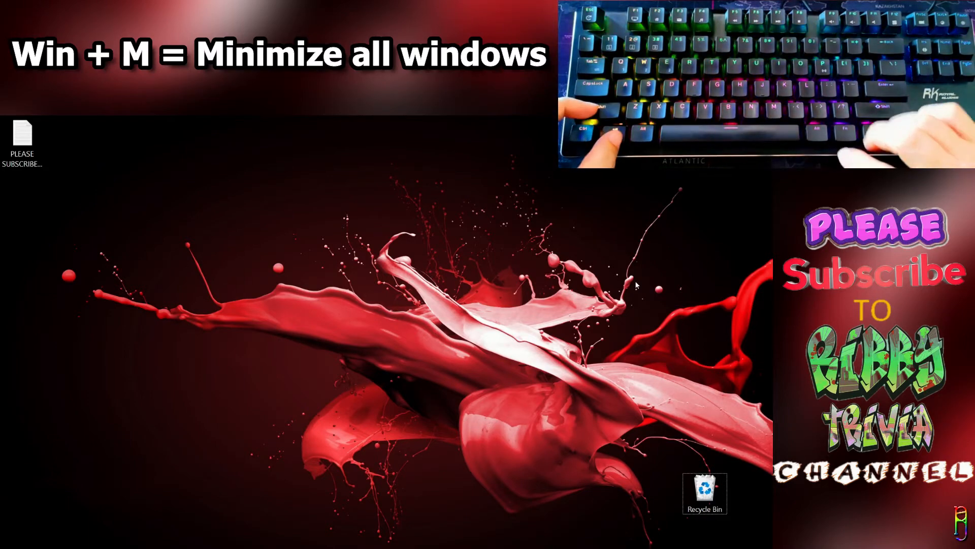
Step: Minimize all open windows so only the red desktop shows
key(Win+Shift+M)
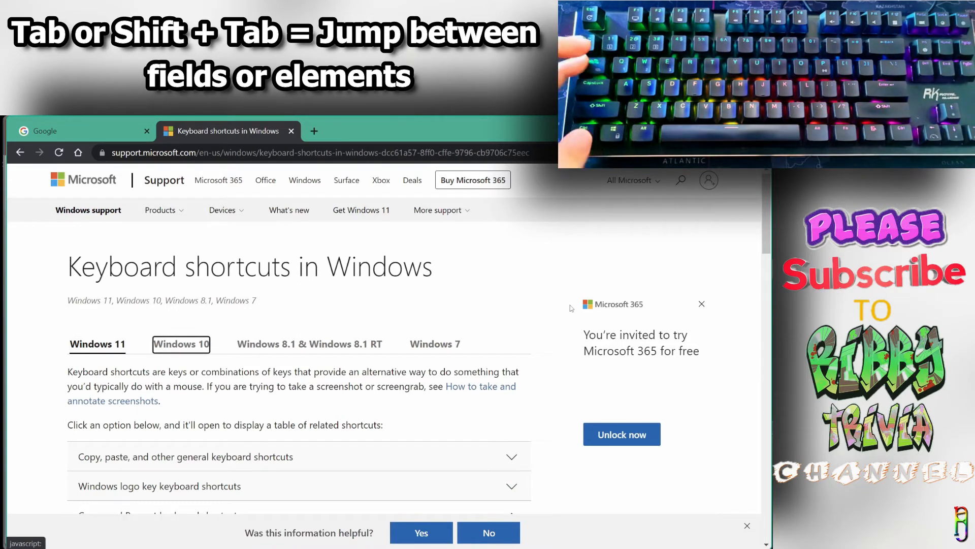
Step: Tab between article elements, page down with Space, and show the page context menu with Shift+F10
key(Tab)
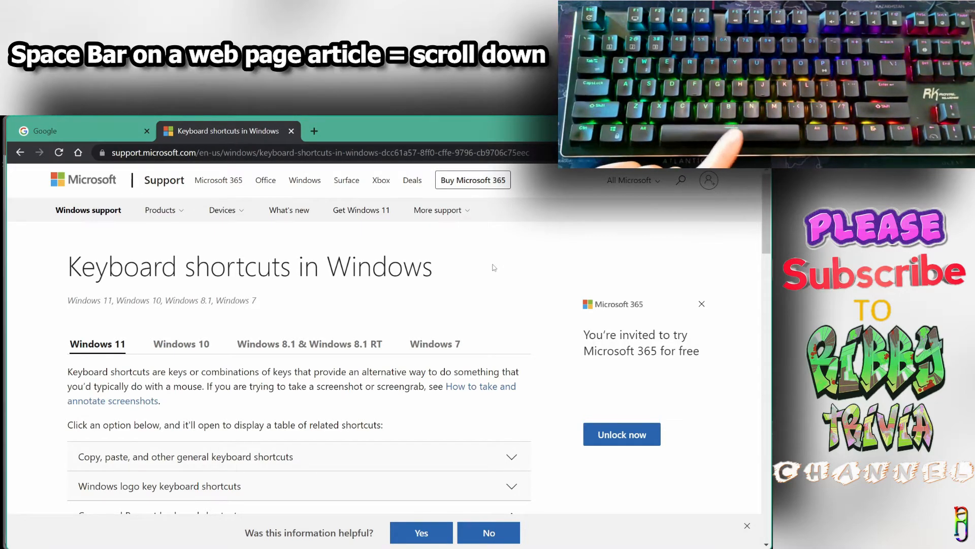
key(space)
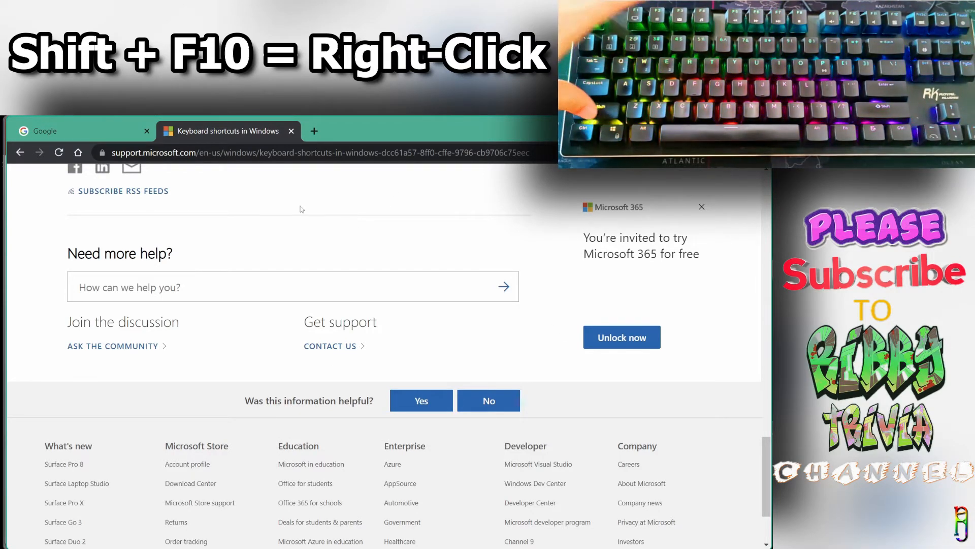
key(shift+f10)
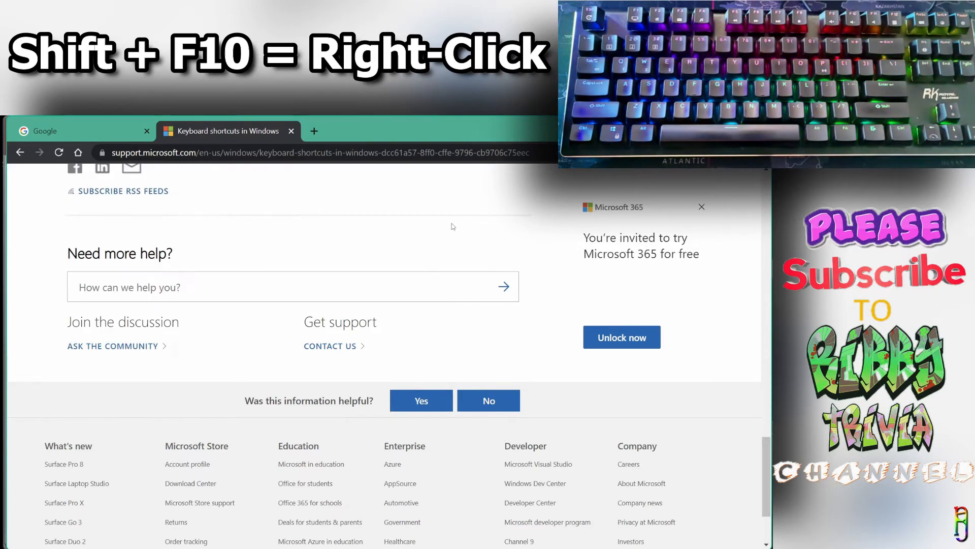
key(shift+f10)
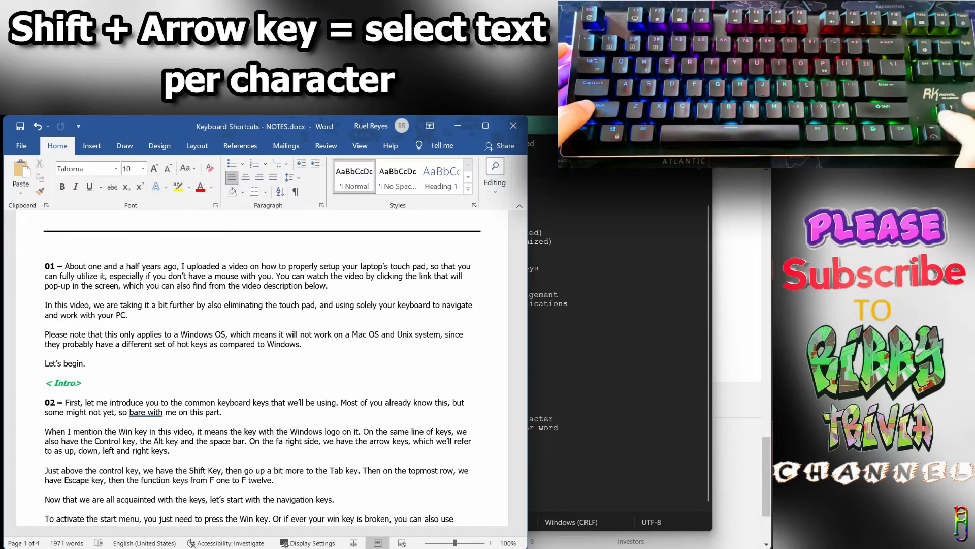
Step: Select text in the Word notes by character and by word with Shift and Ctrl+Shift arrows
scroll(down, 3)
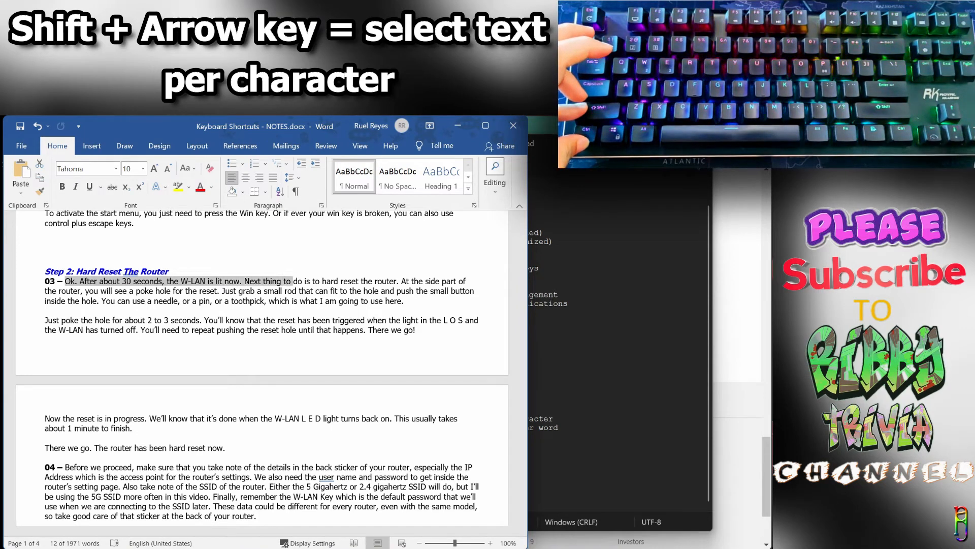
key(shift+Right)
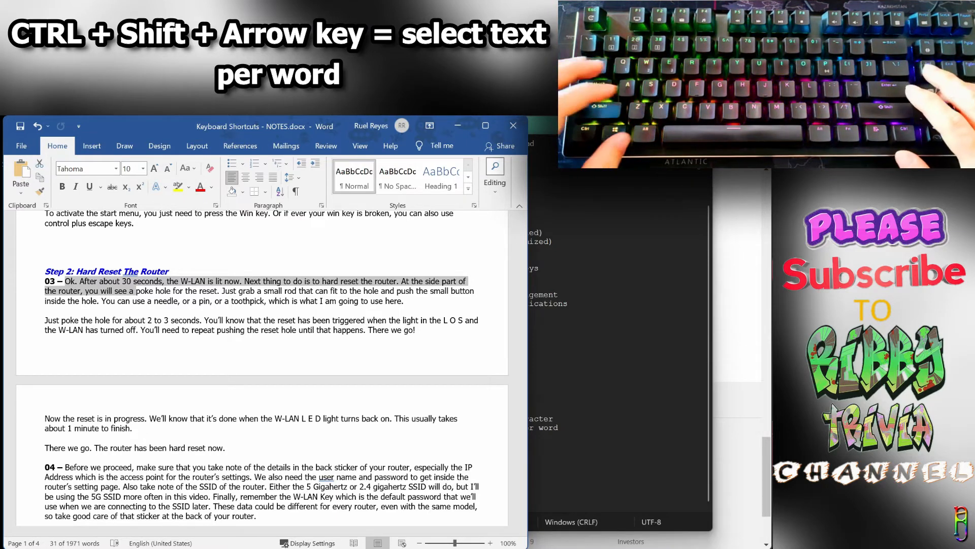
key(Delete)
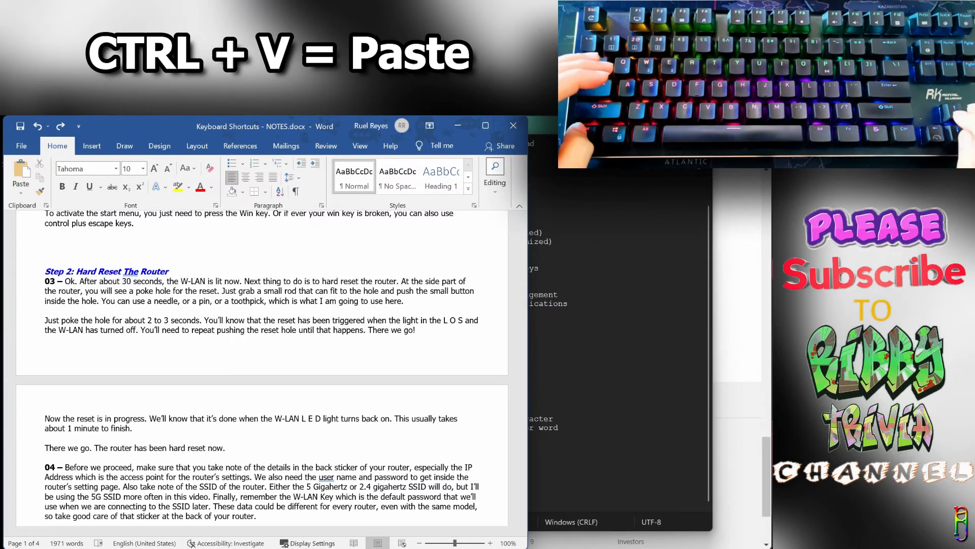
Step: Paste the copied passage above Step 2, undo it, then select the whole document with Ctrl+A
key(ctrl+v)
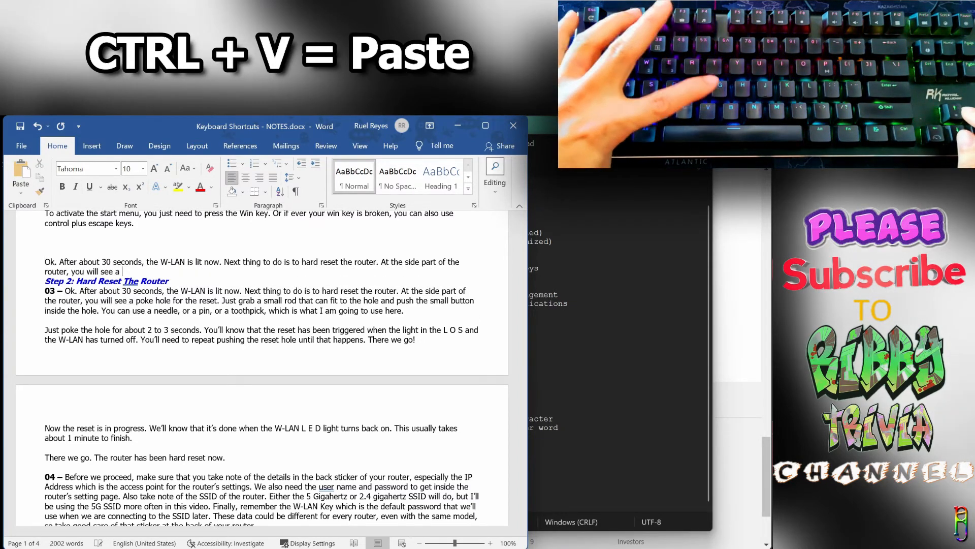
key(ctrl+x)
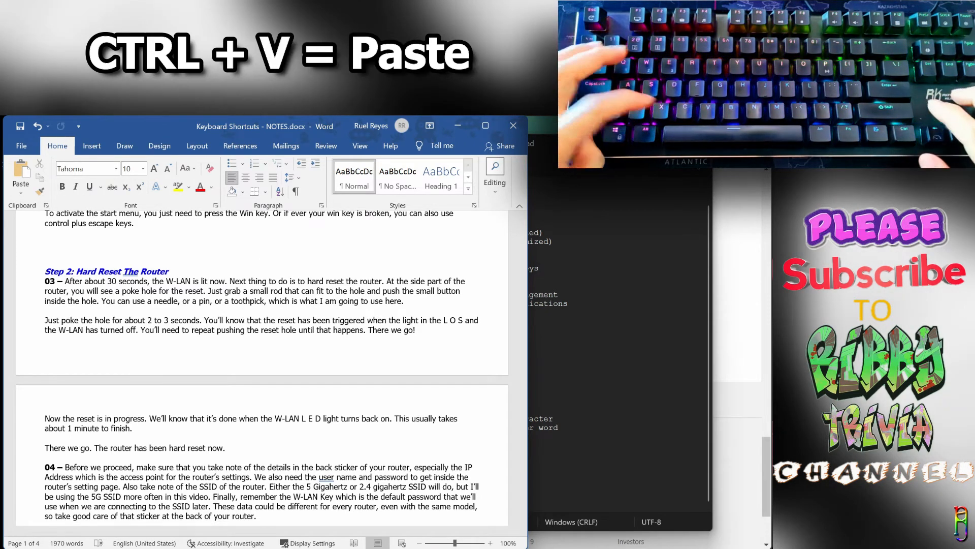
key(ctrl+a)
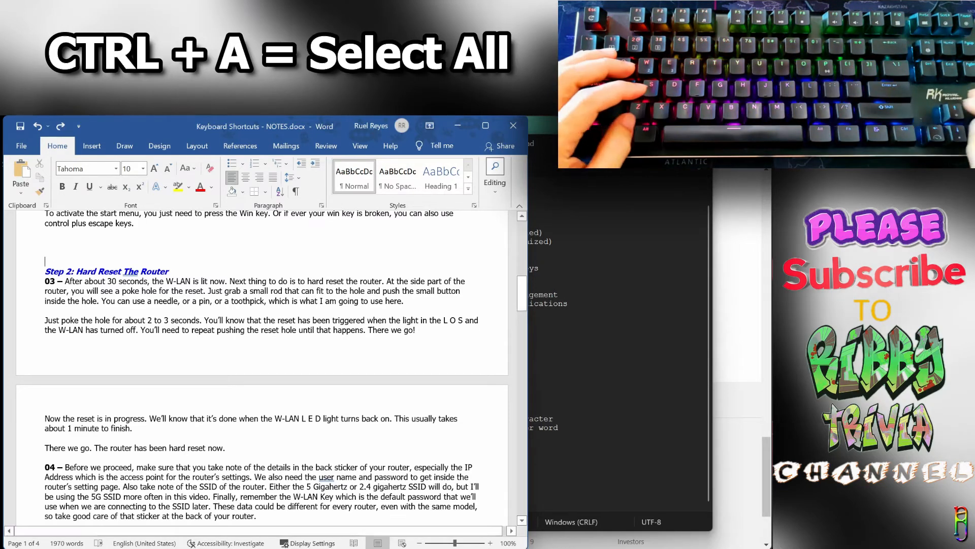
key(ctrl+a)
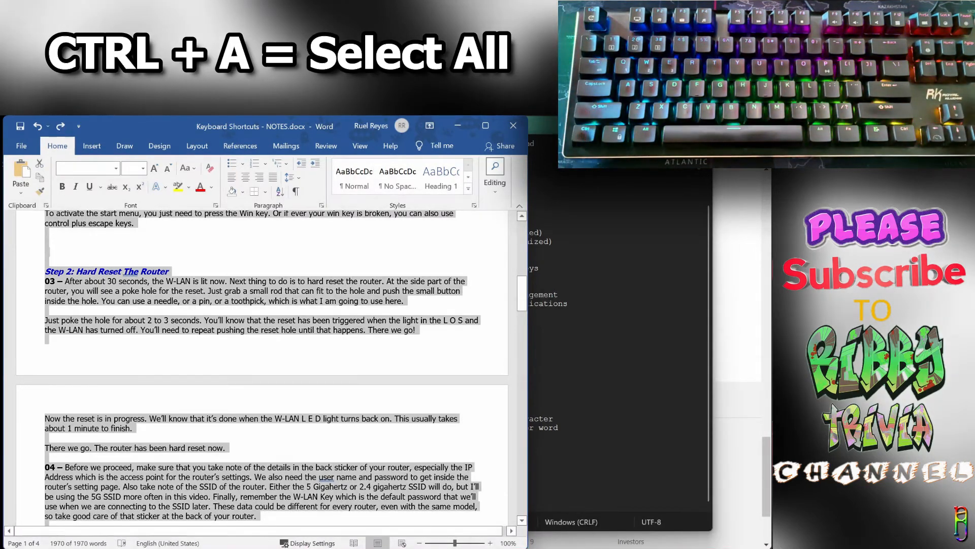
scroll(down, 3)
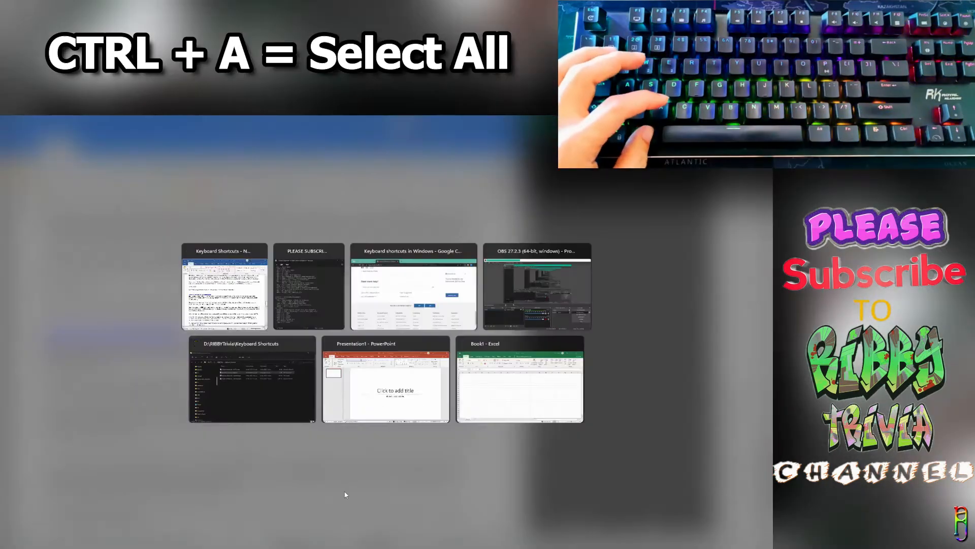
Step: Switch to the blank PowerPoint presentation and type placeholder text into the slide title
click(385, 379)
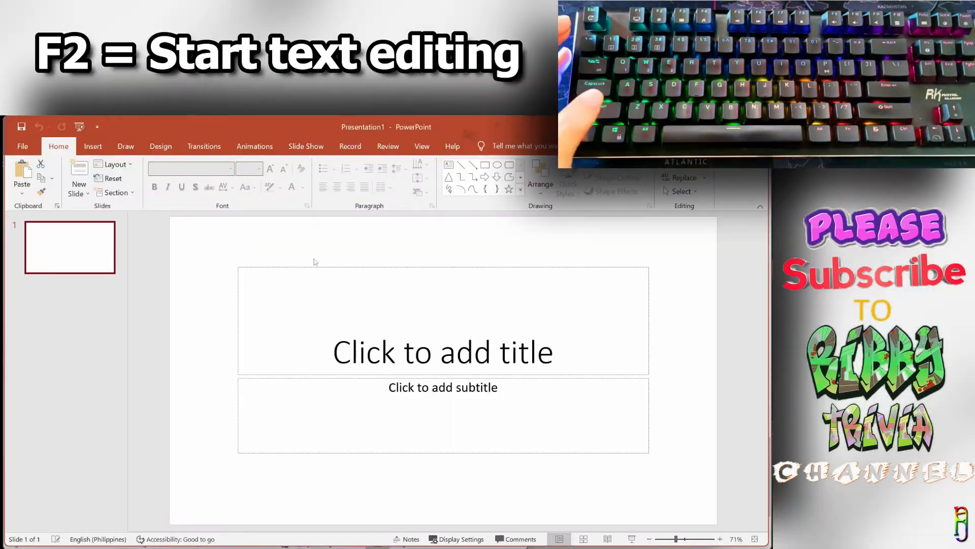
click(442, 320)
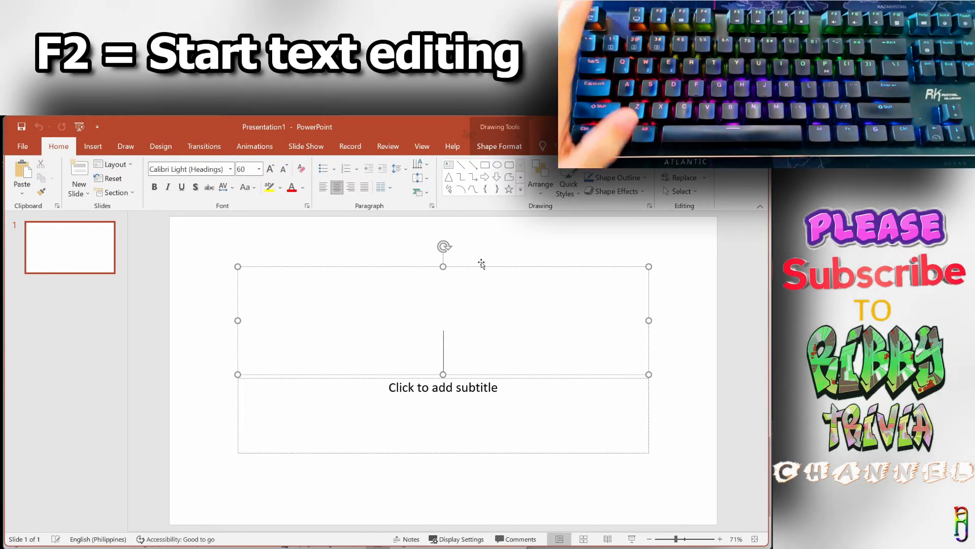
text(kljnaszlknas)
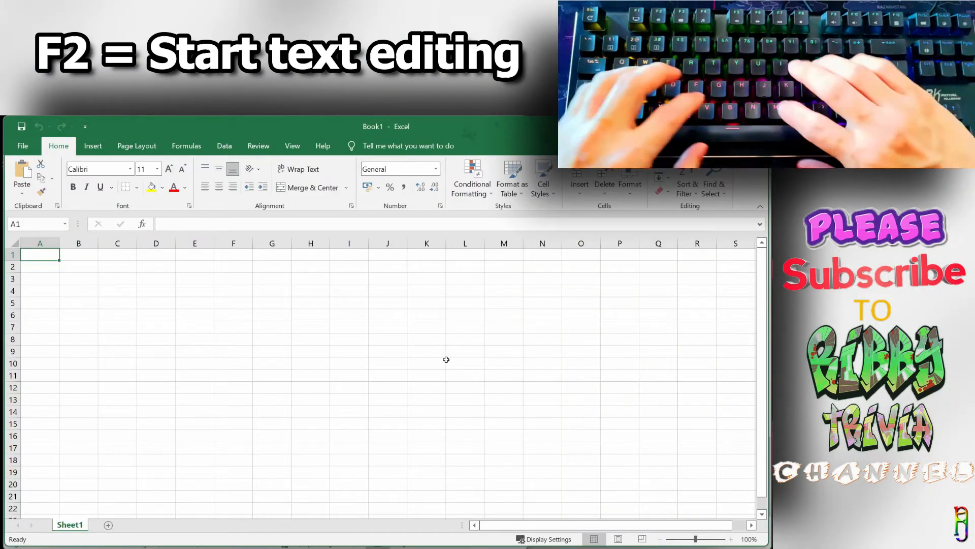
Step: Enter 'asdasdasd' into cell A1 with F2, then begin editing cell A2
key(f2)
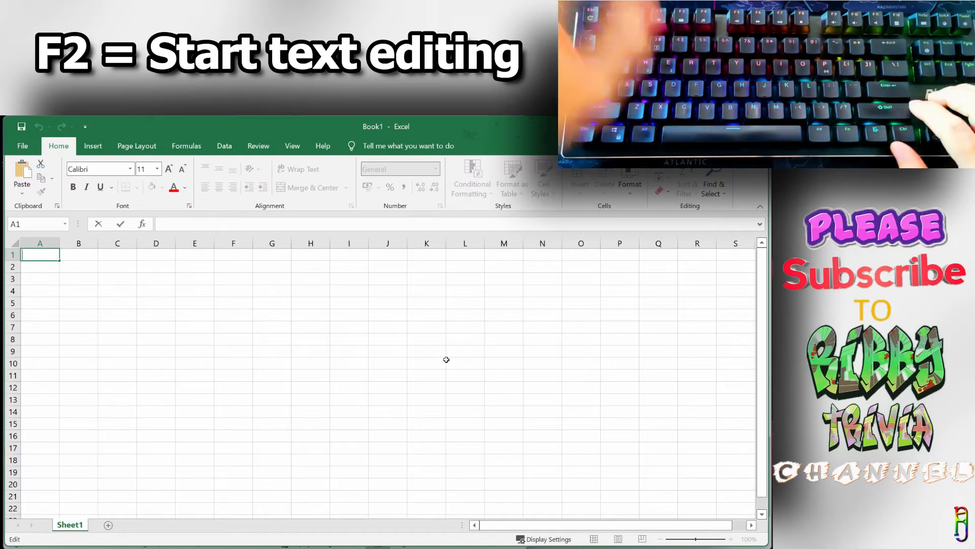
text(asdasdasd)
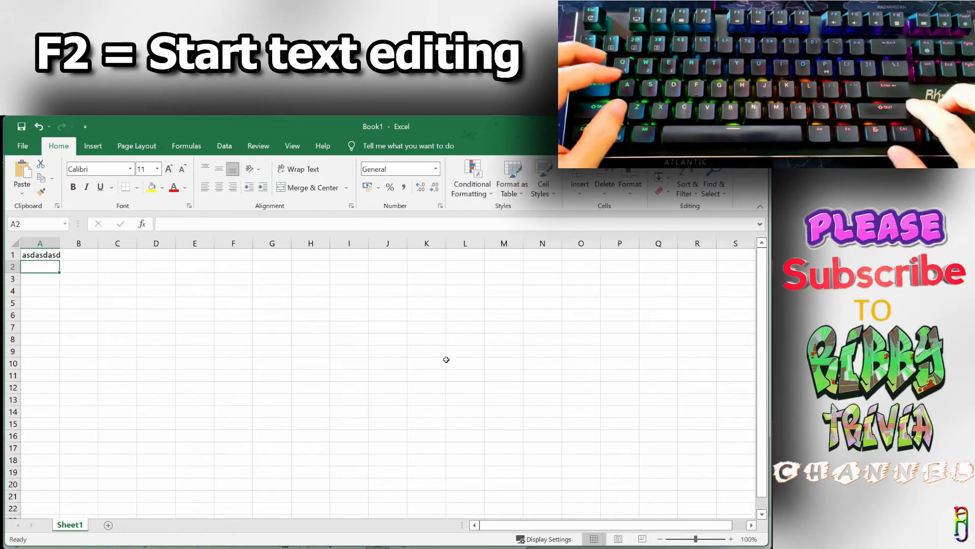
key(Alt+Tab)
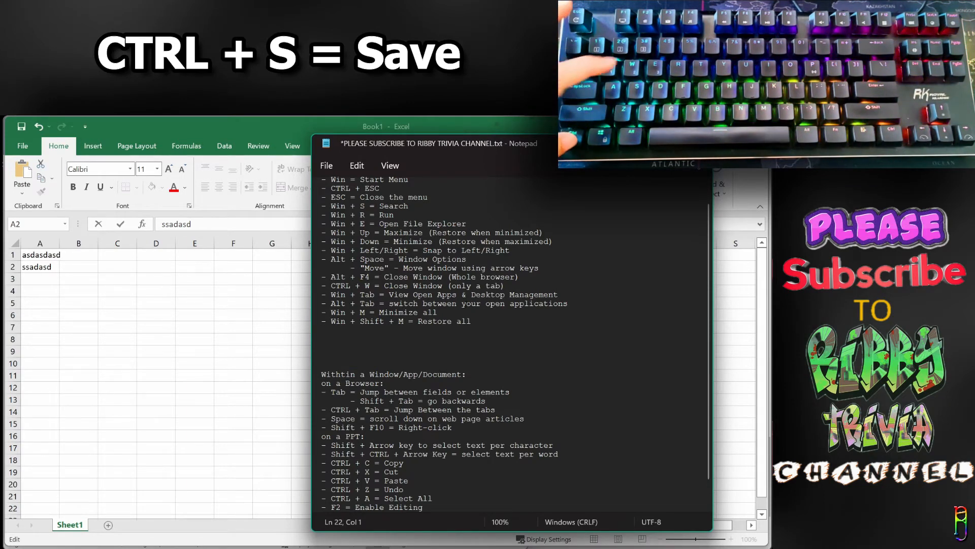
Step: Save the shortcut notes file in Notepad and add a line of filler text
key(ctrl+s)
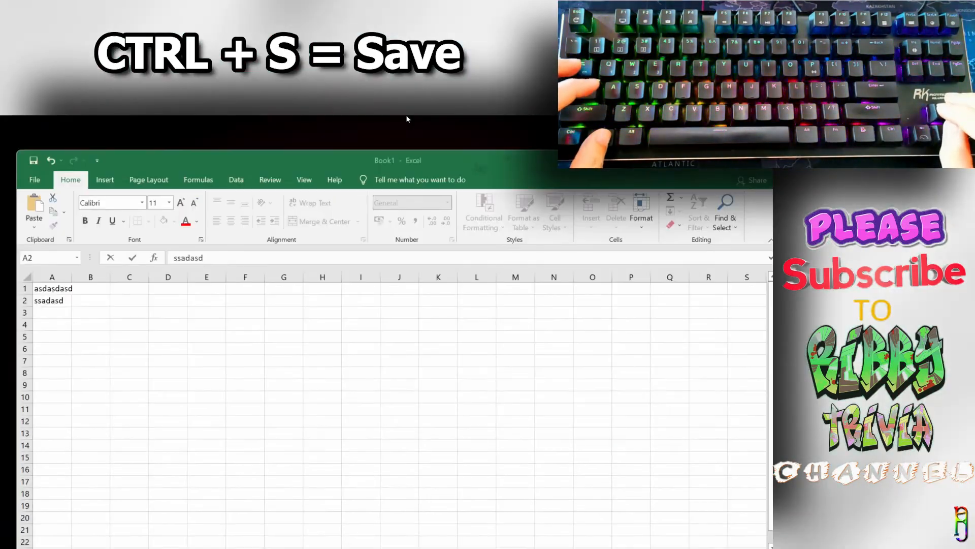
text(asdasdasd)
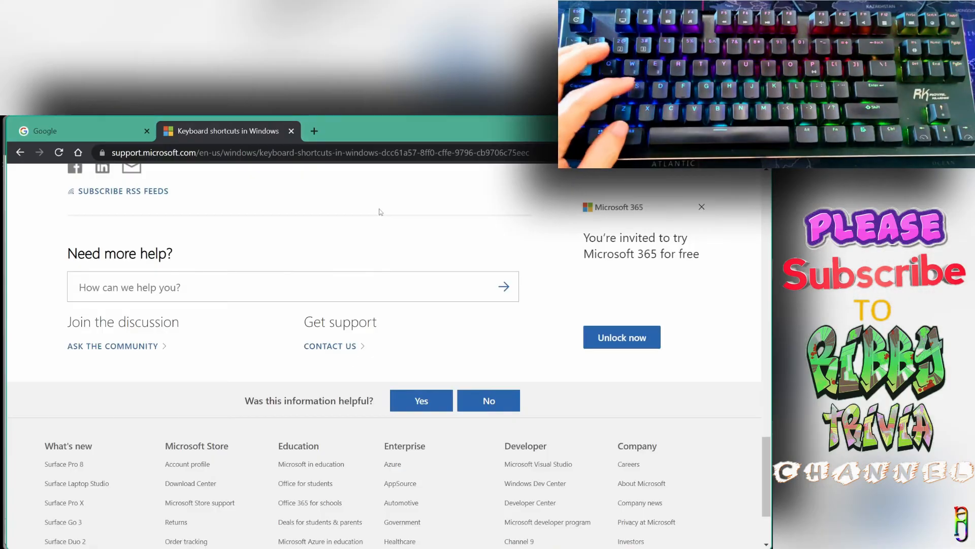
Step: Switch between the open Chrome tabs and add a new blank tab
key(ctrl+Tab)
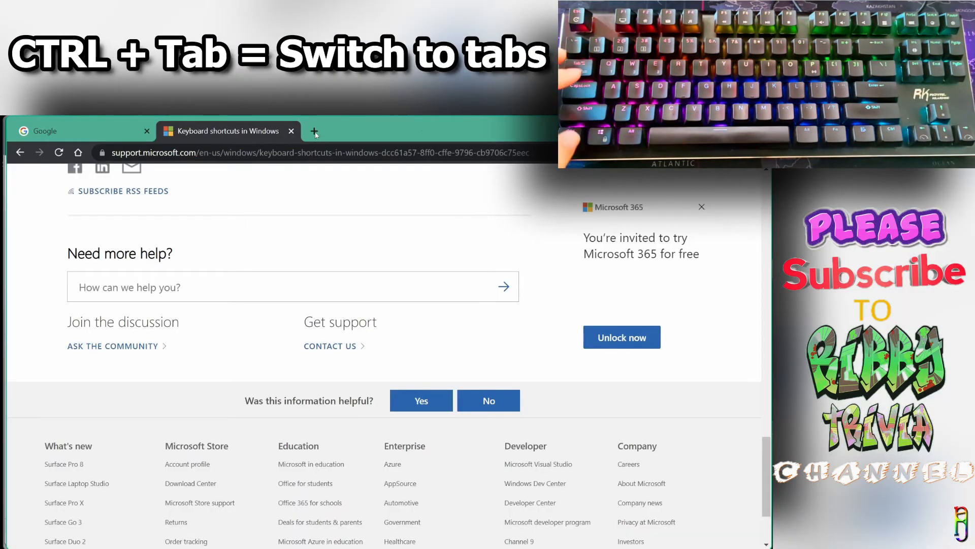
click(314, 131)
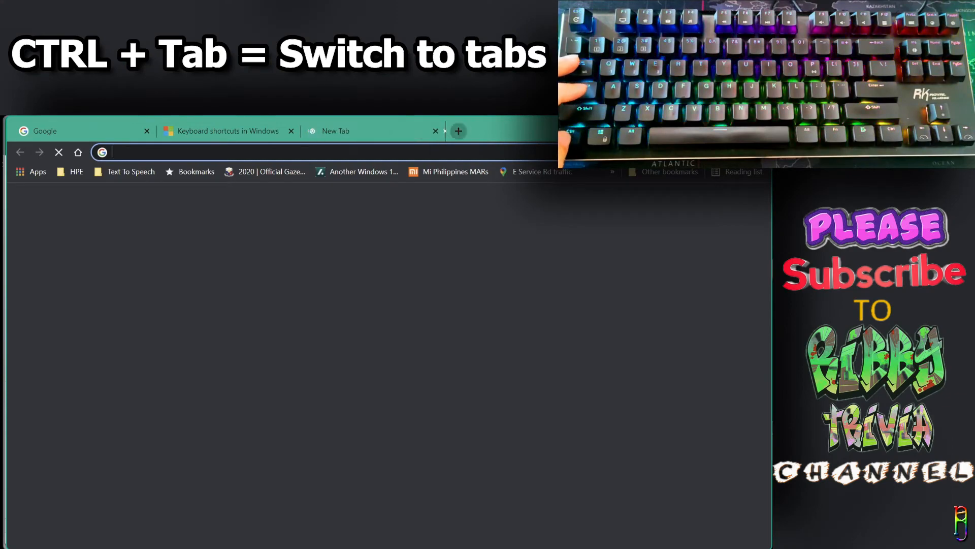